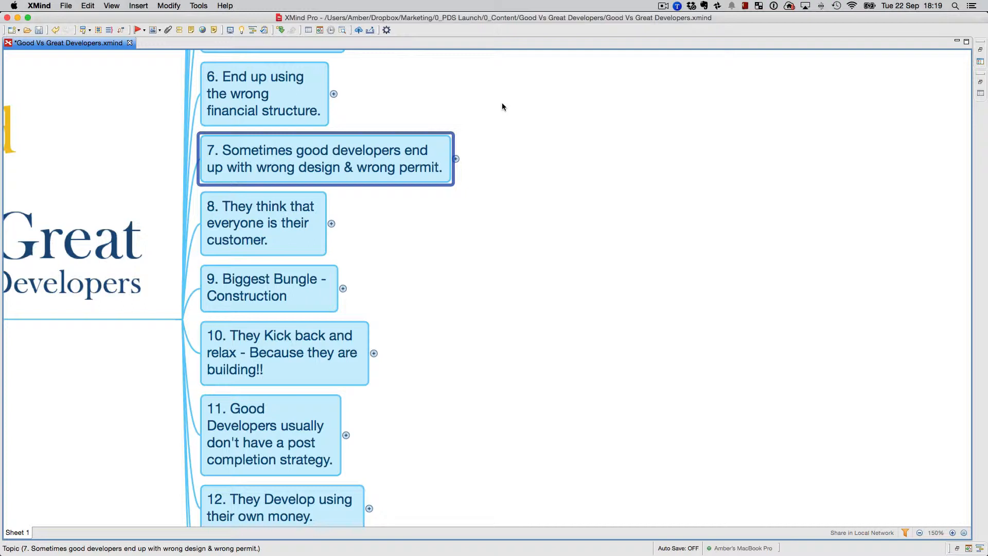
Step: Expand point 7 to show three pink design and permit questions and the market-study note
click(455, 159)
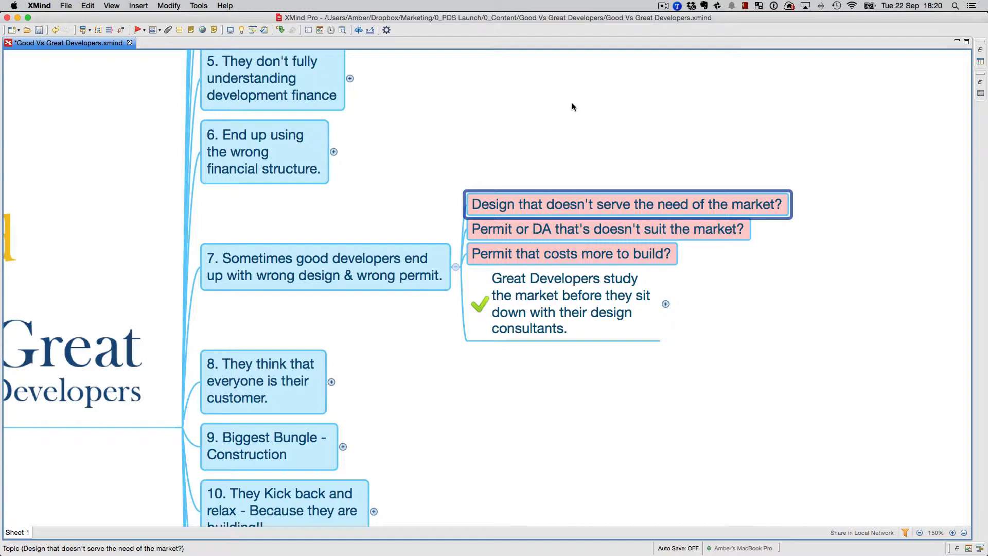
Step: Scroll down through point 7's expanded subtopics
scroll(down, 3)
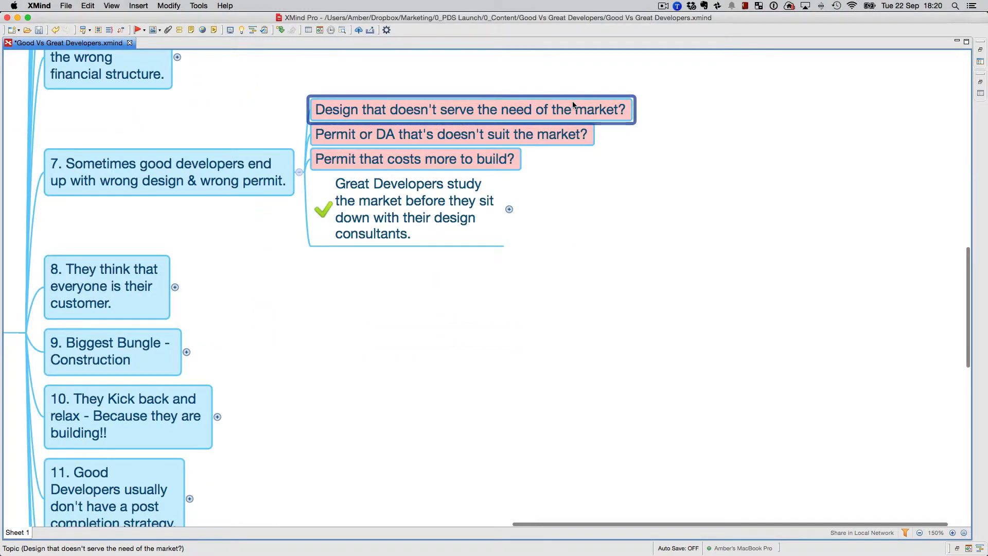
mouse_move(495, 109)
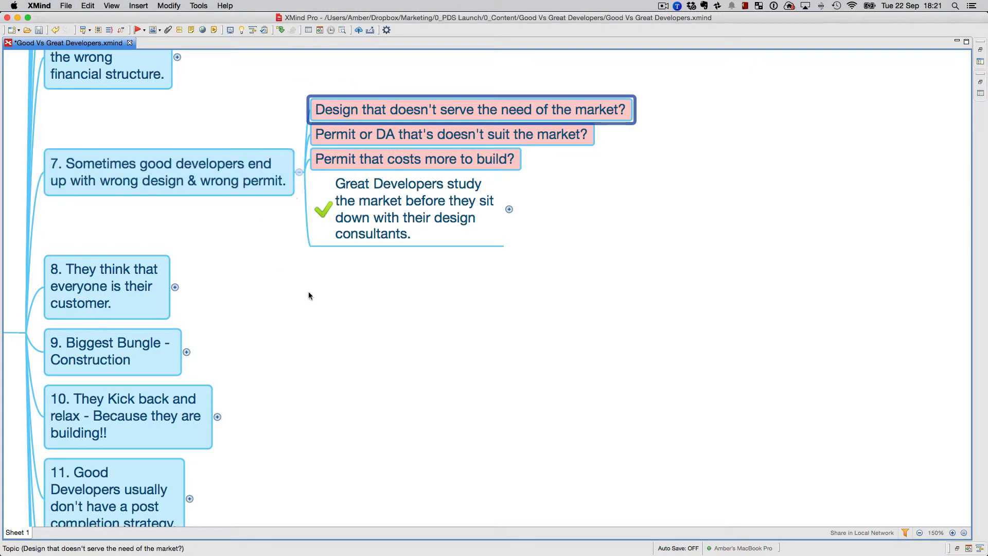
mouse_move(478, 319)
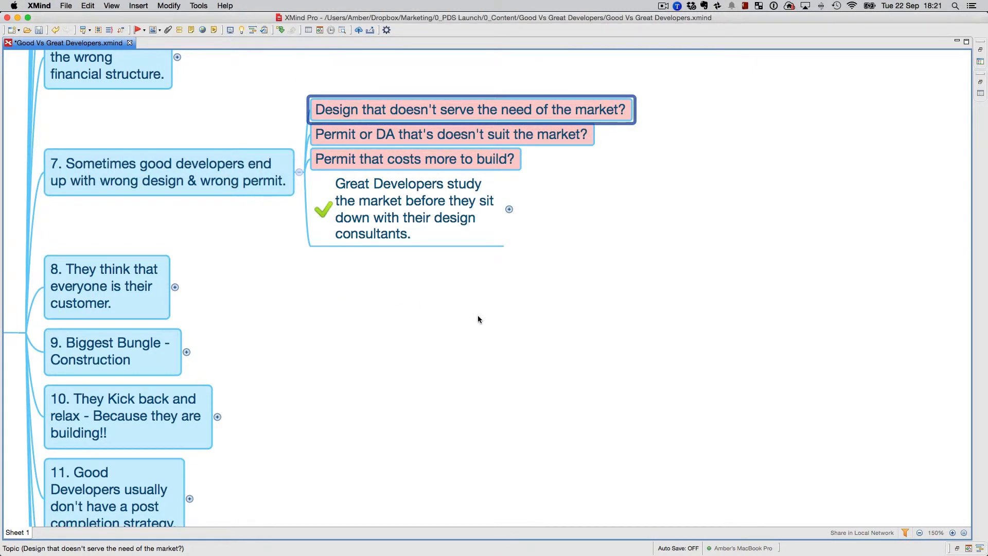
mouse_move(484, 322)
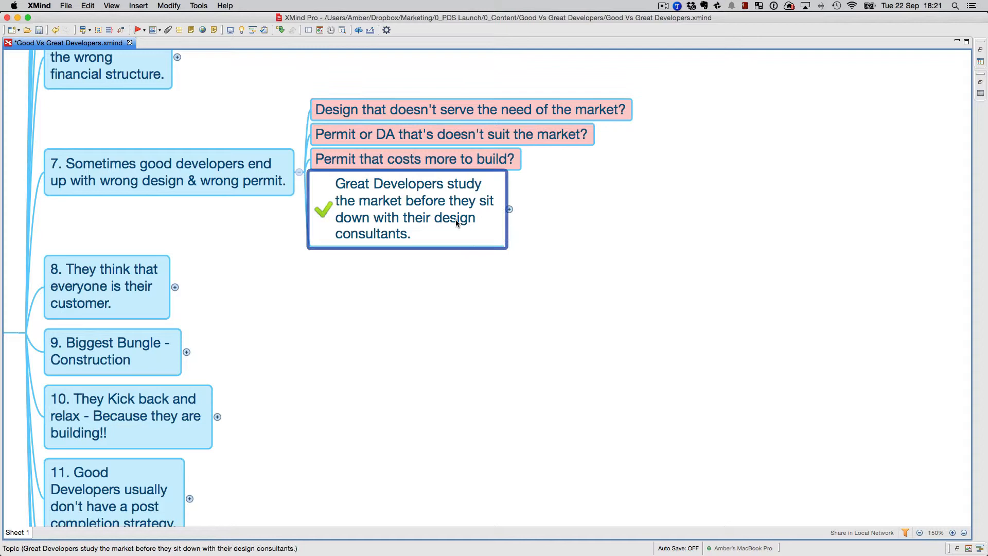
mouse_move(460, 317)
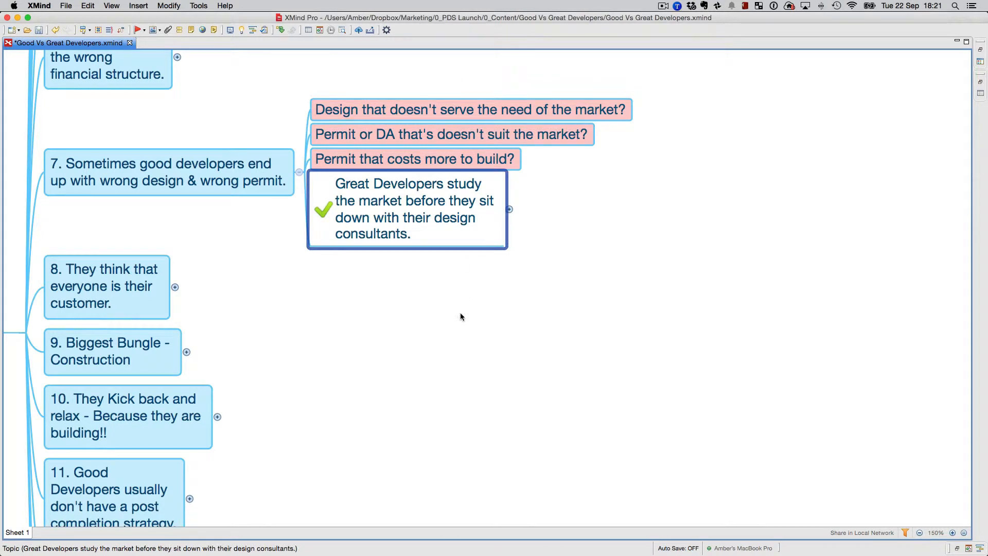
mouse_move(523, 236)
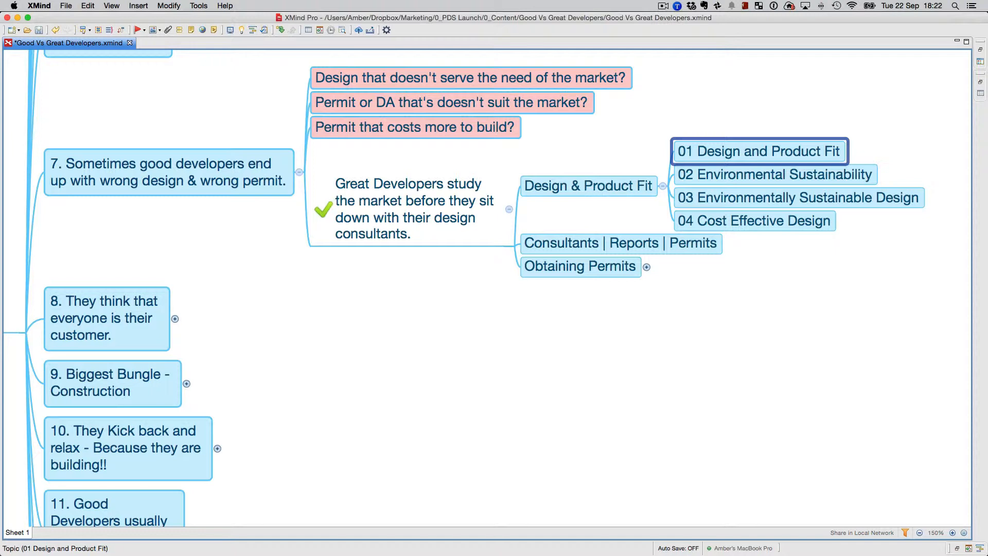
Step: Select Obtaining Permits, then collapse point 7's branch so points 6–12 show
click(579, 266)
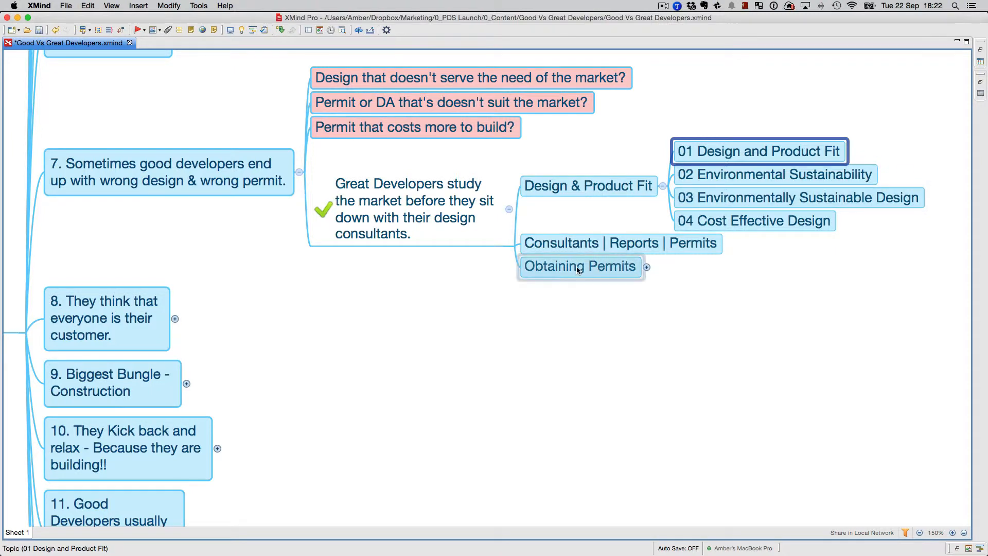
click(579, 266)
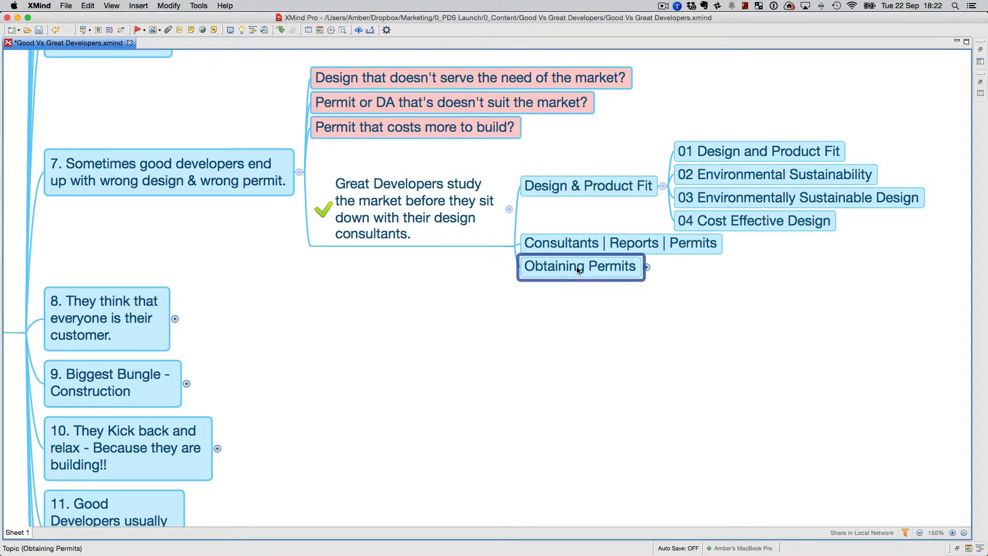
mouse_move(574, 274)
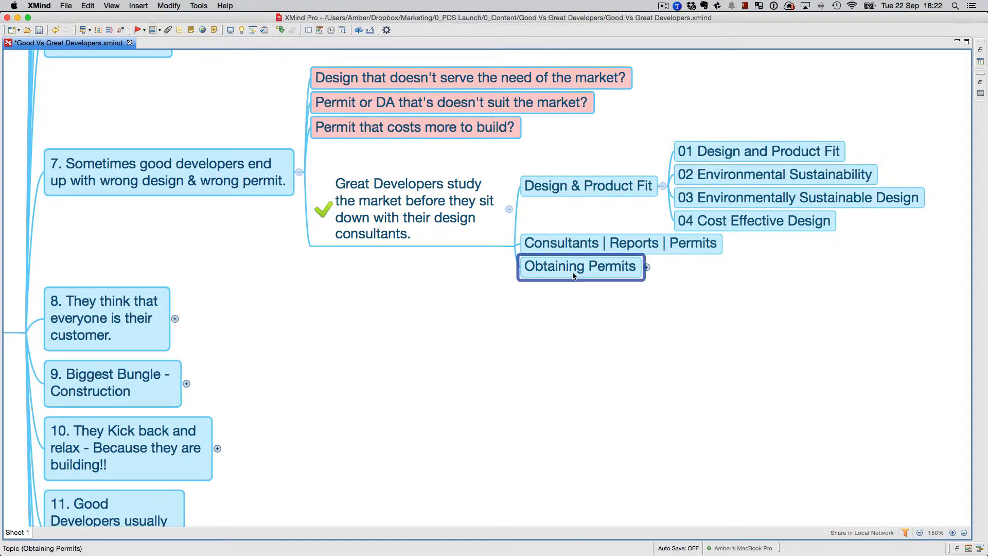
mouse_move(603, 278)
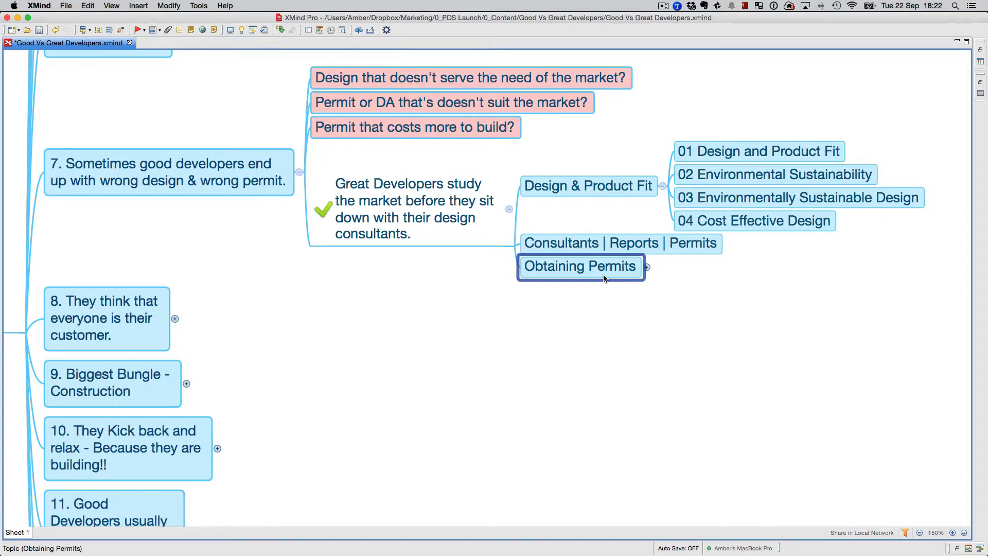
click(646, 268)
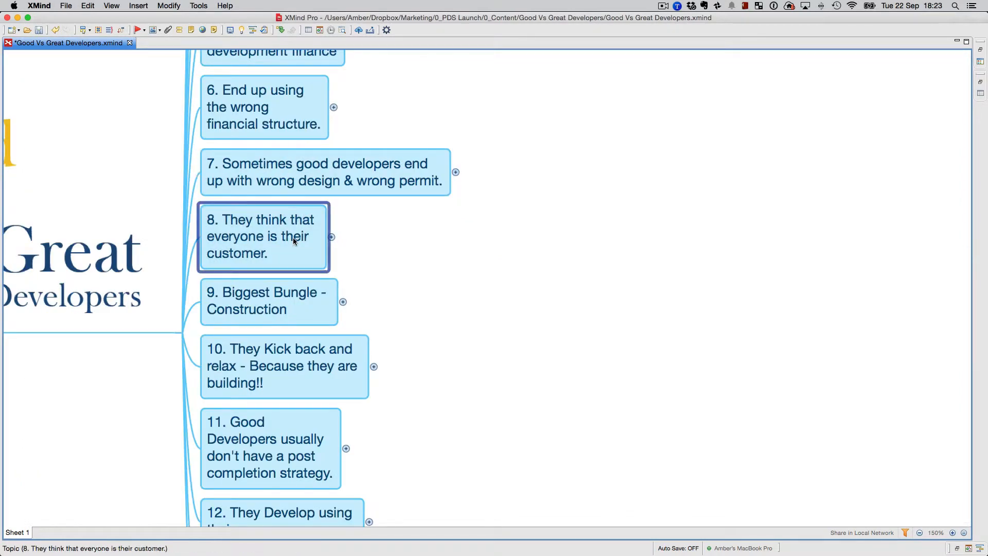
mouse_move(521, 209)
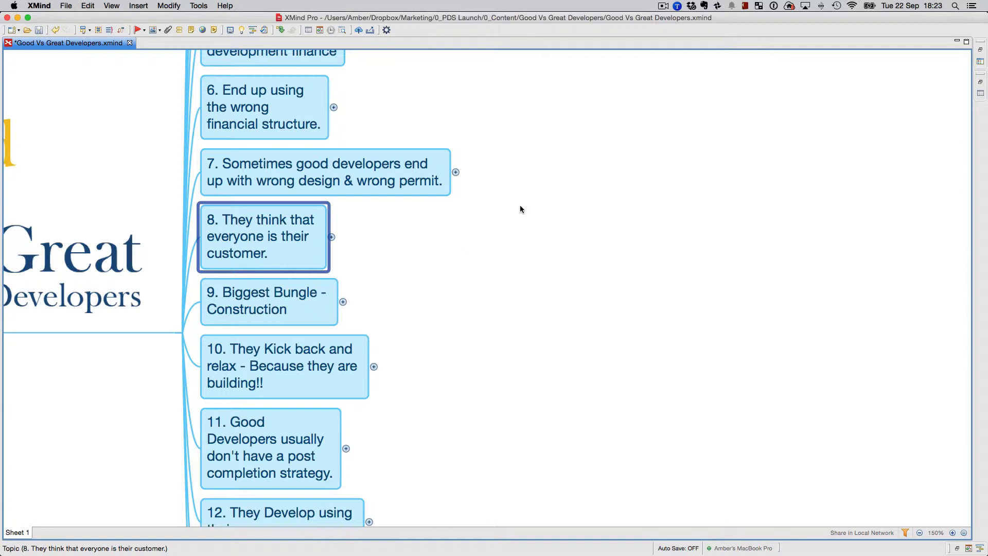
mouse_move(331, 238)
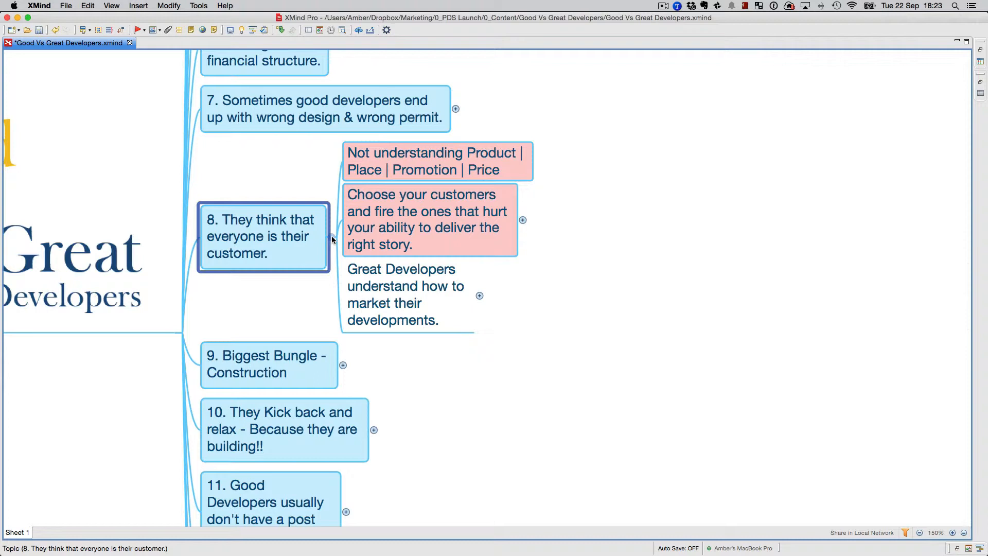
mouse_move(669, 159)
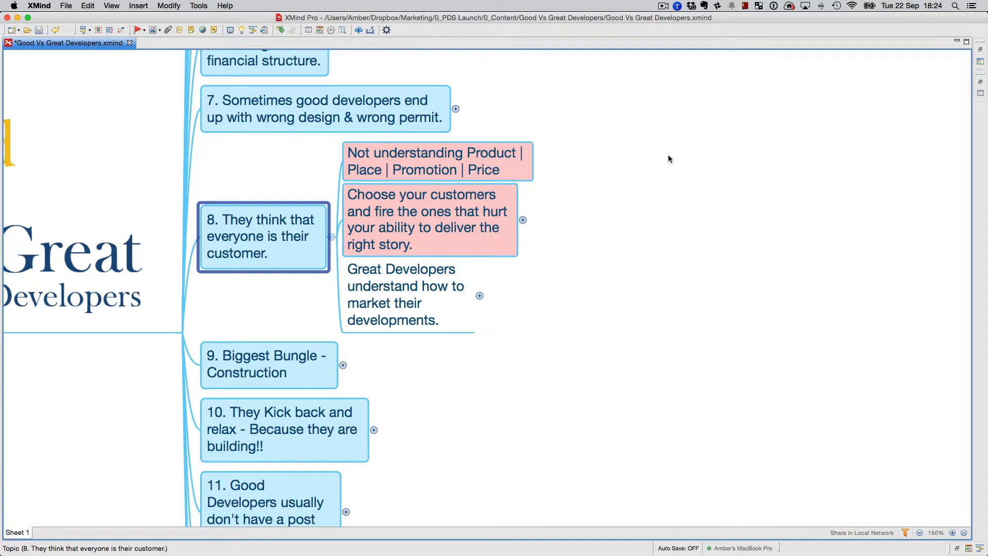
Step: Expand 'Choose your customers' and the Great Developers marketing note under point 8
click(429, 220)
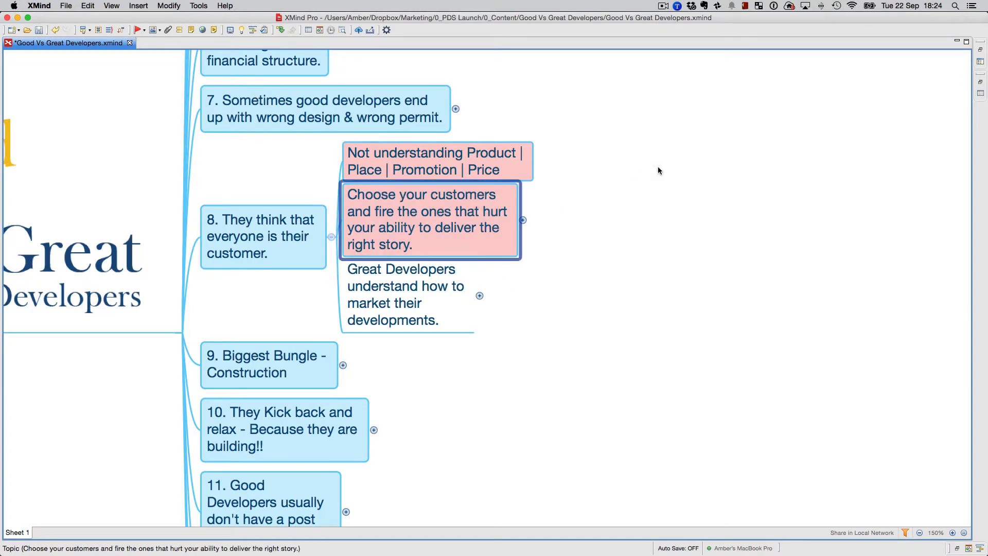
click(523, 221)
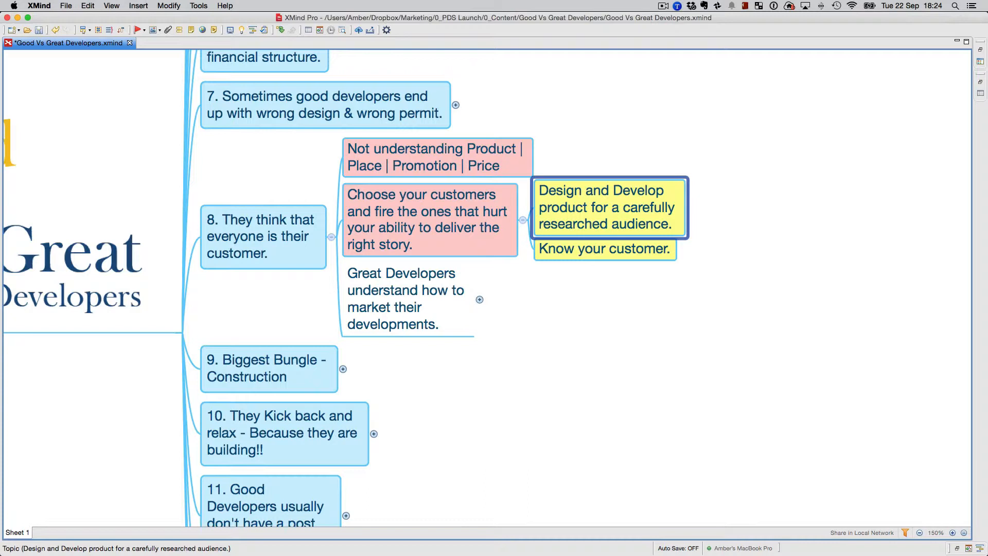
click(604, 248)
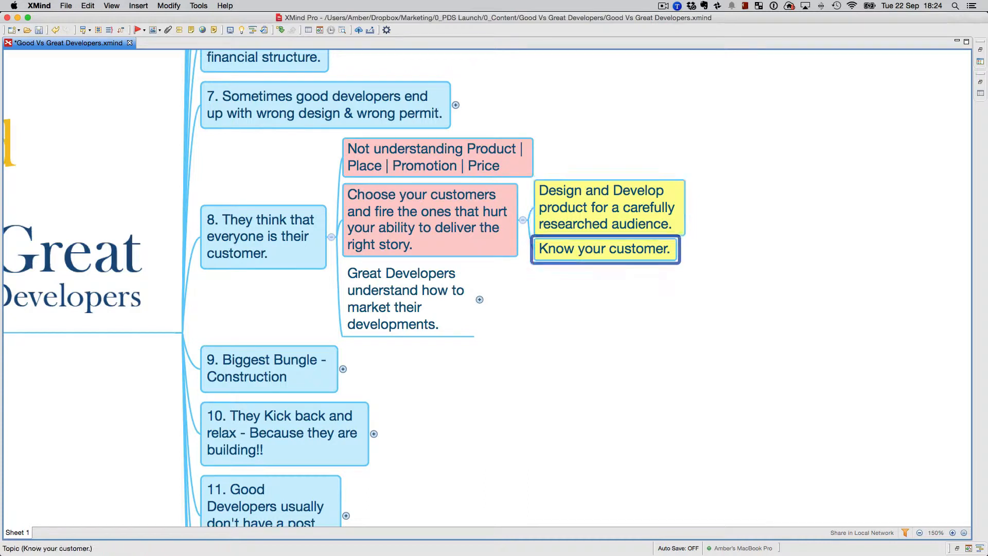
click(407, 298)
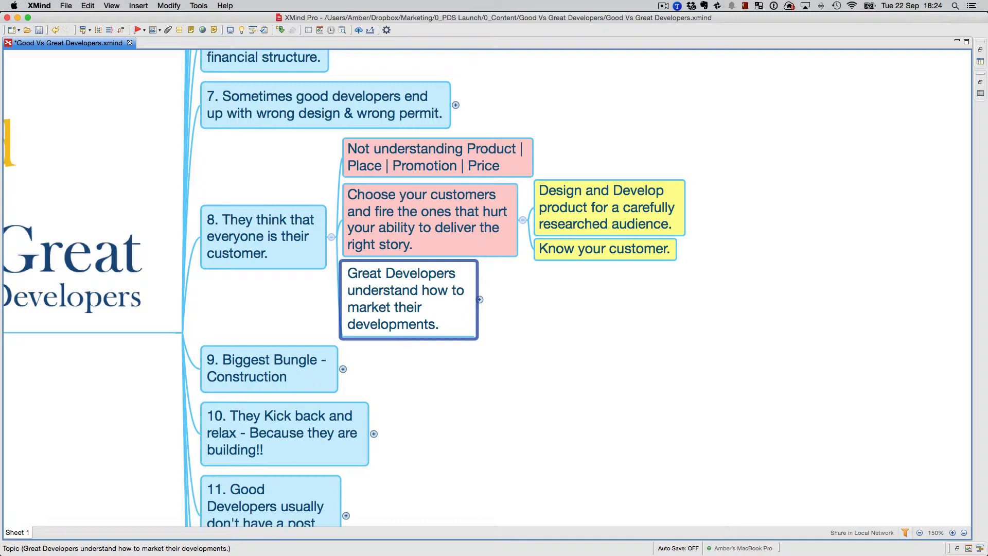
click(479, 299)
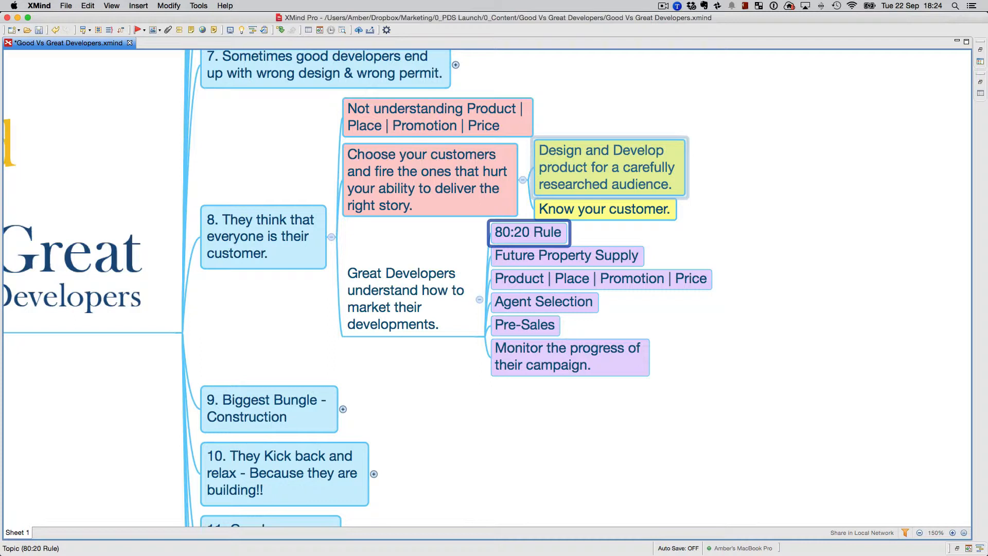
Step: Review point 8's items from Future Property Supply through Pre-Sales to campaign monitoring
click(567, 255)
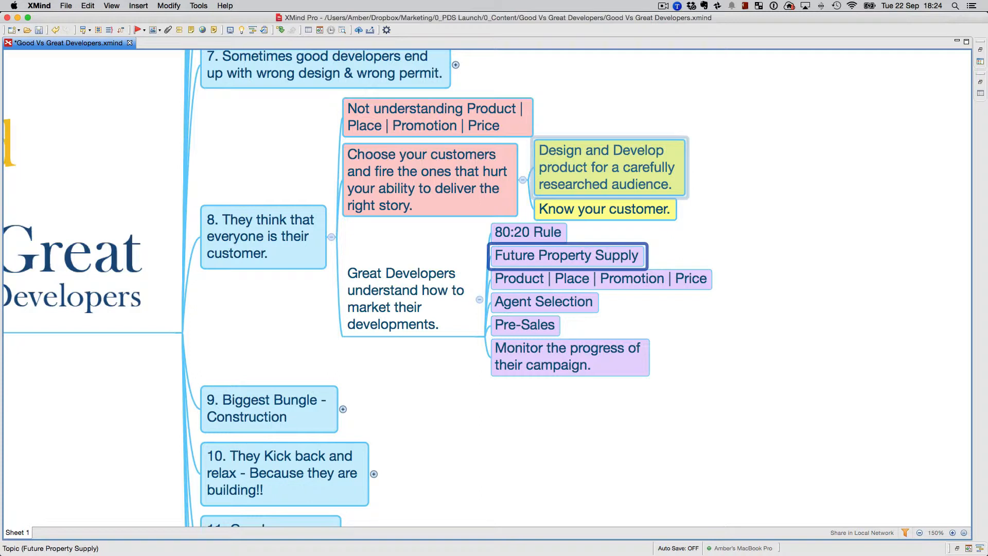
click(599, 279)
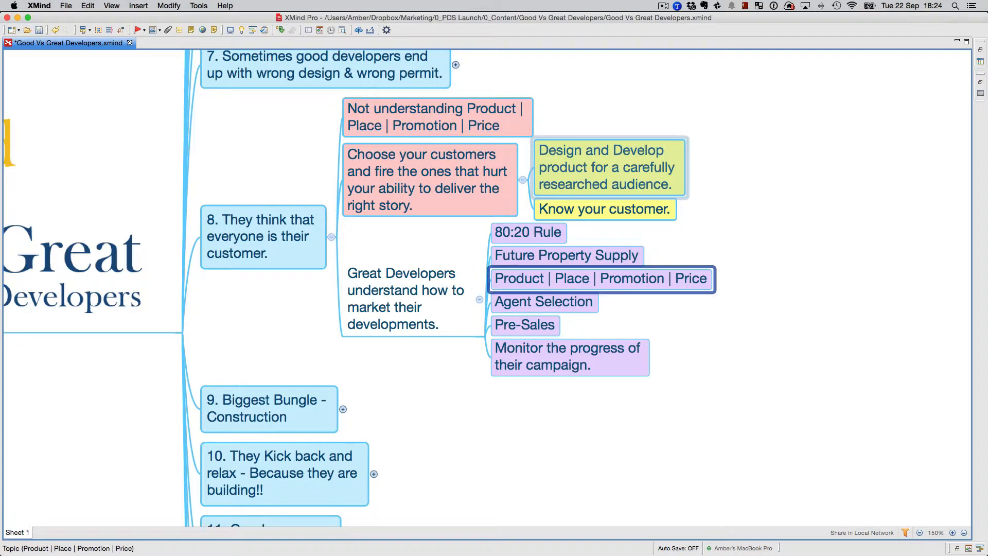
click(525, 325)
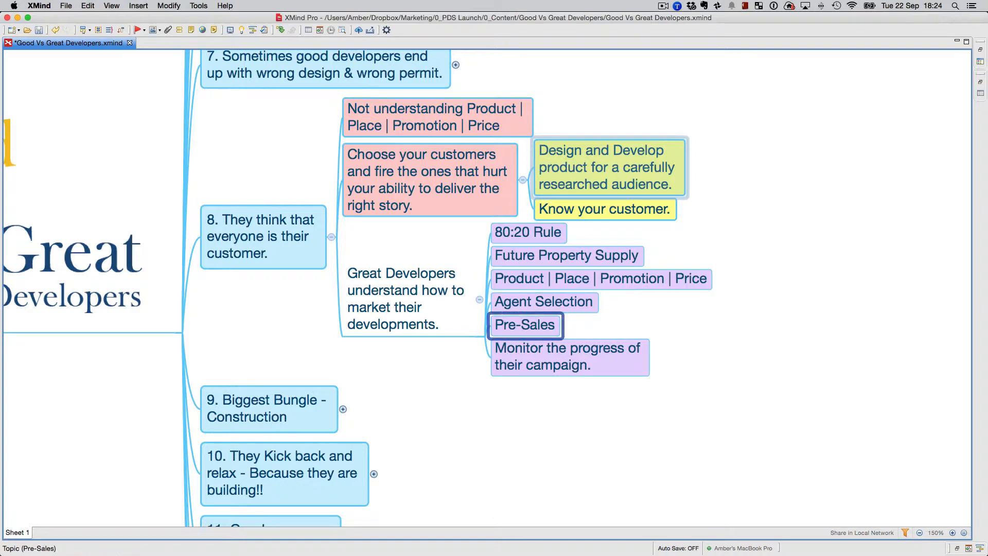
click(566, 357)
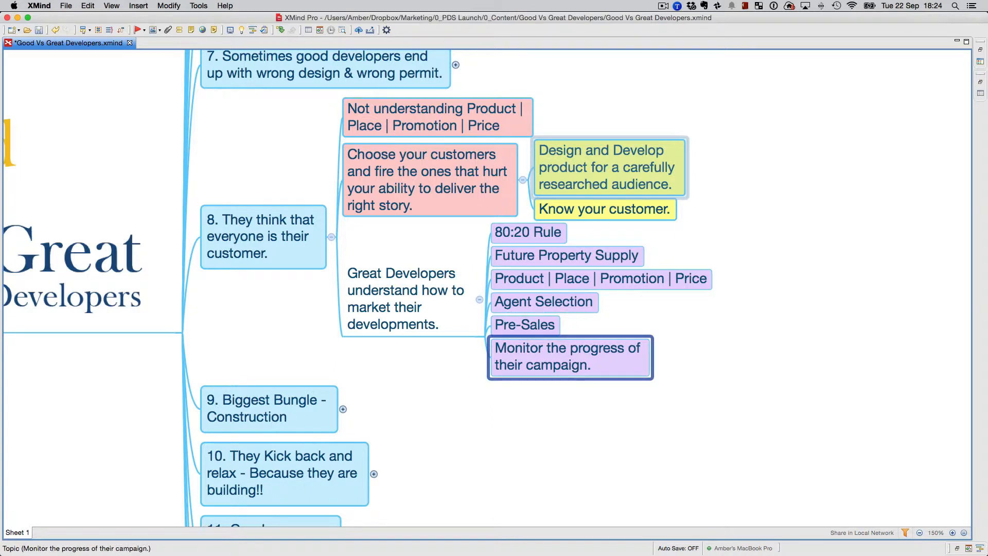
mouse_move(646, 179)
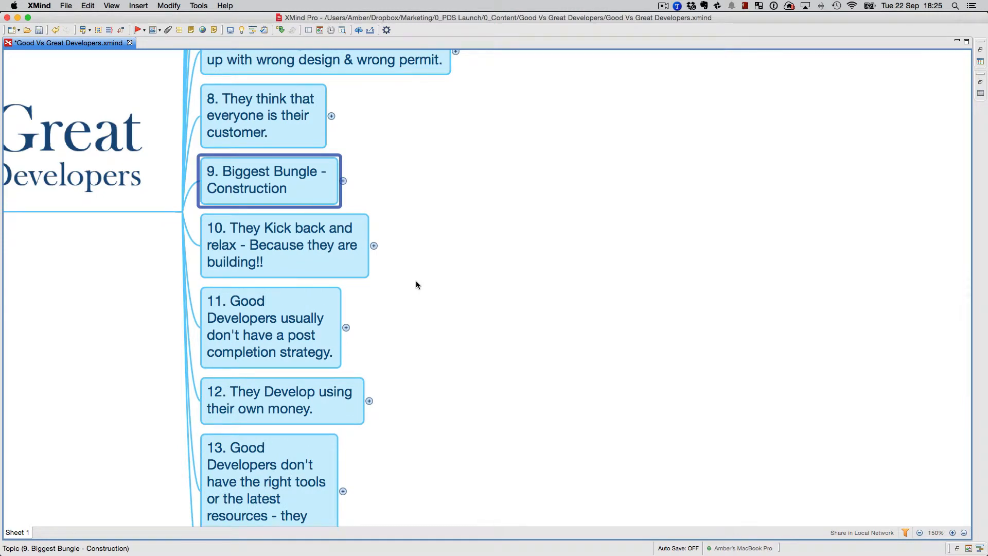
click(343, 181)
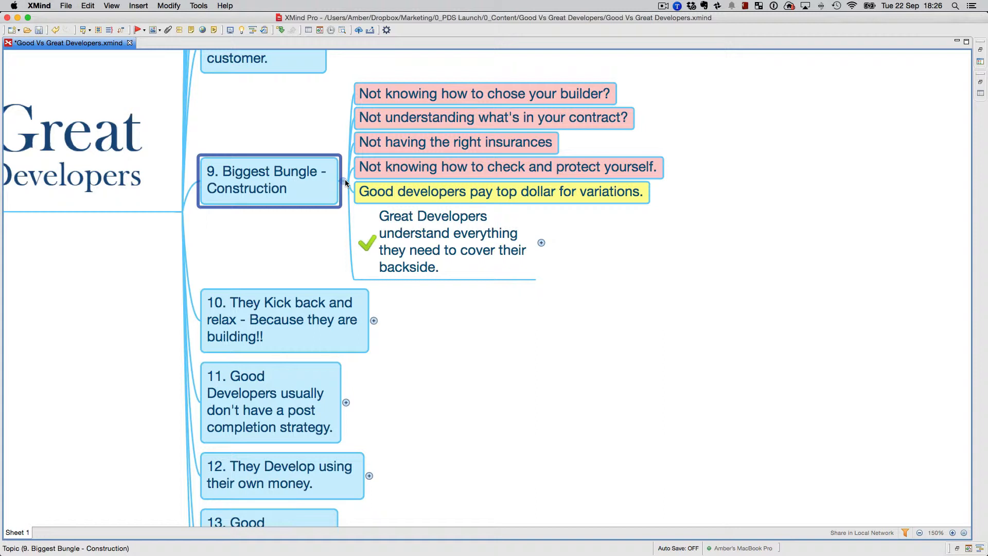
click(441, 241)
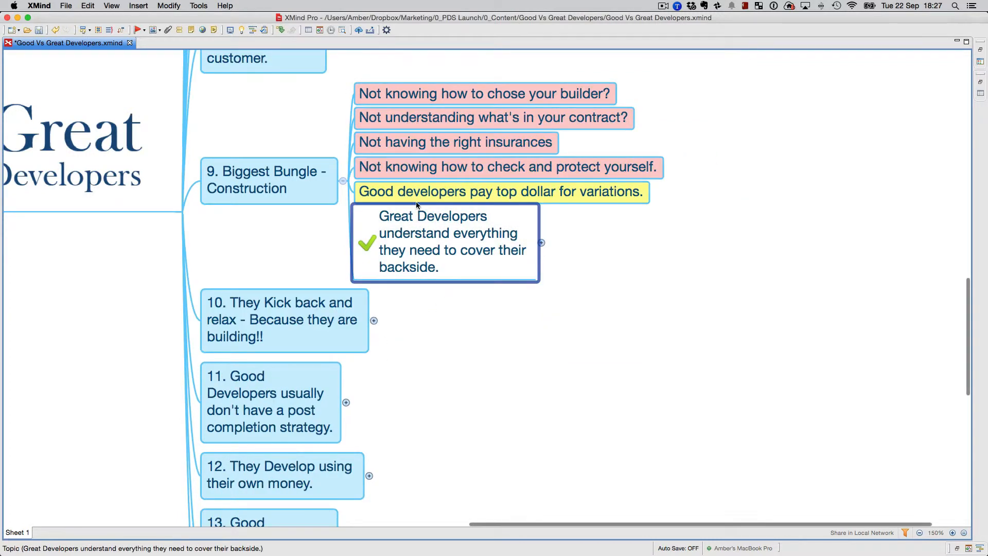
click(267, 180)
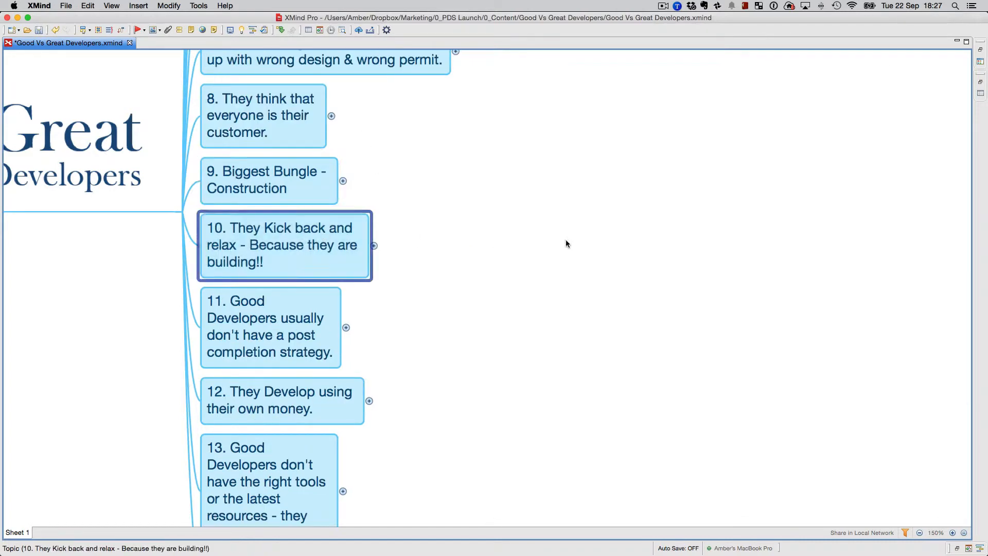
scroll(down, 3)
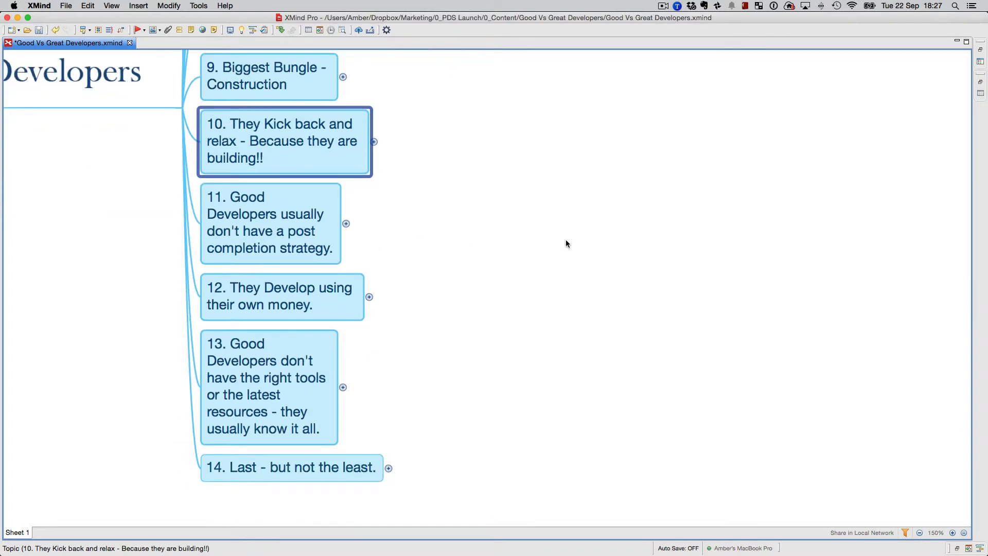
mouse_move(573, 185)
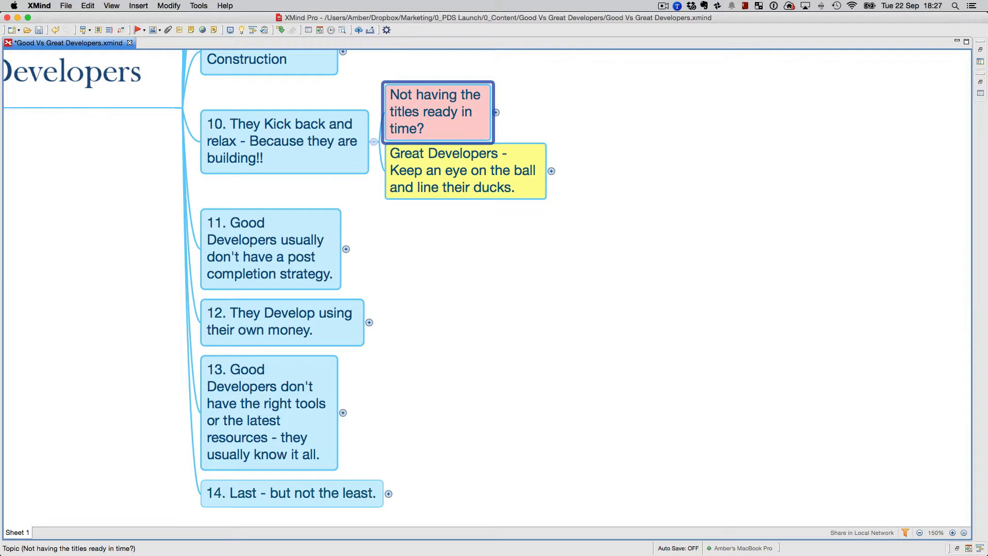
click(497, 112)
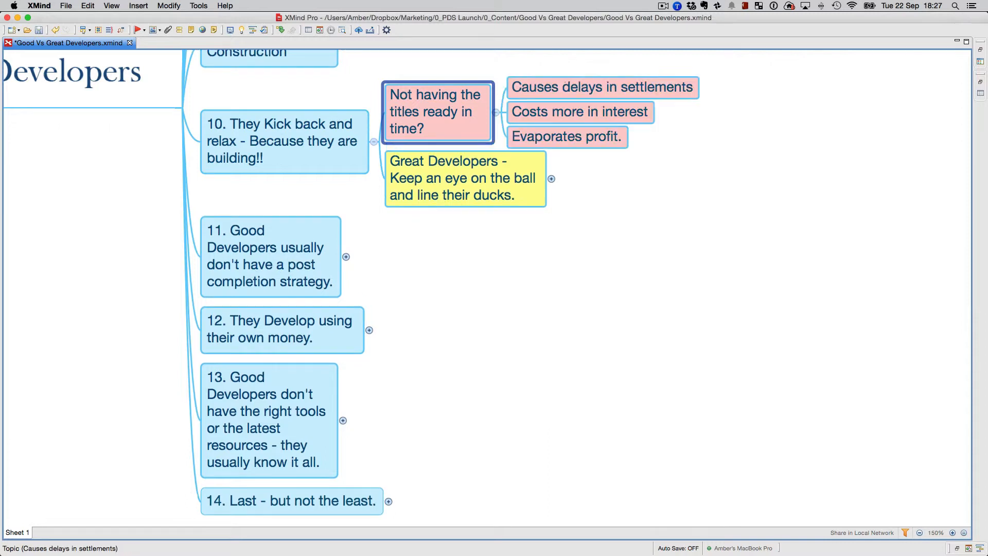
click(601, 87)
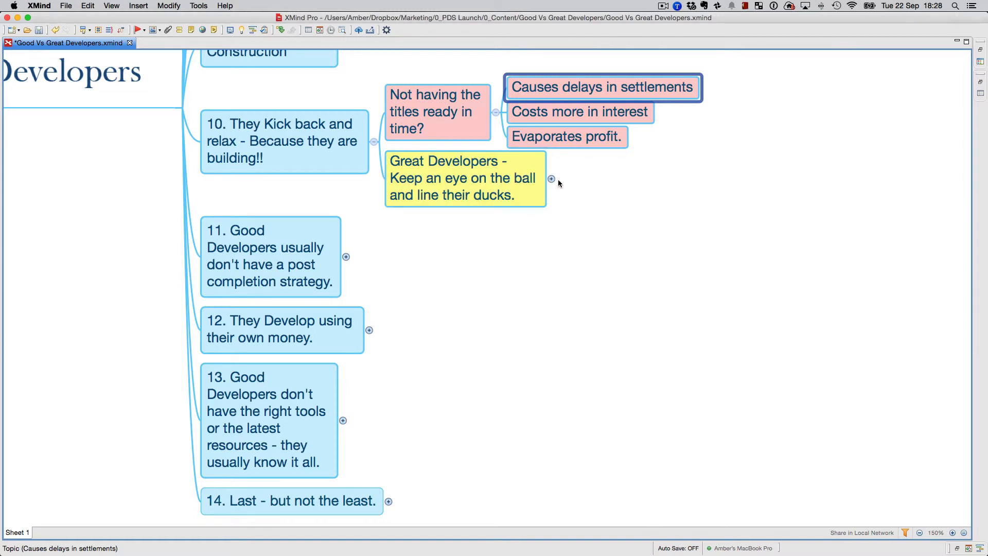
click(551, 178)
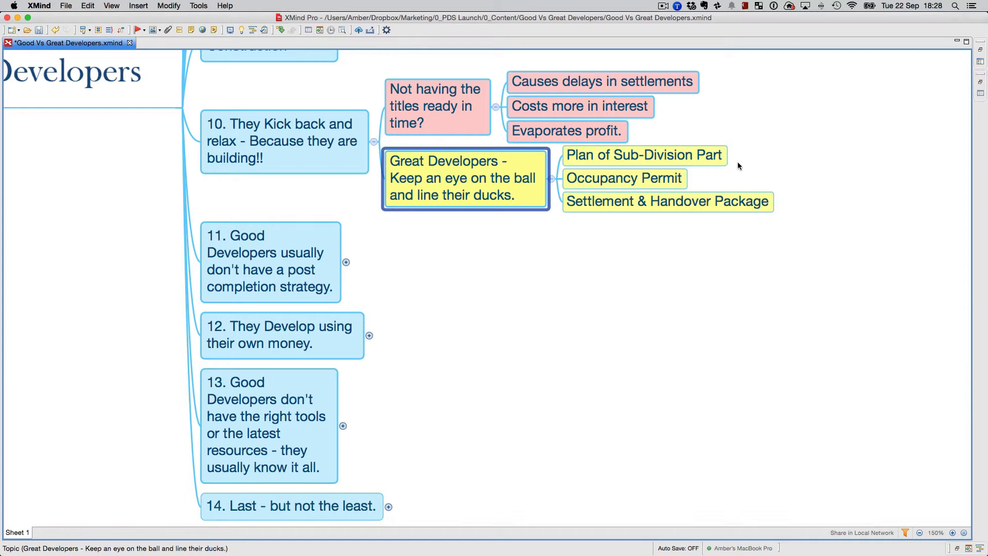
click(642, 154)
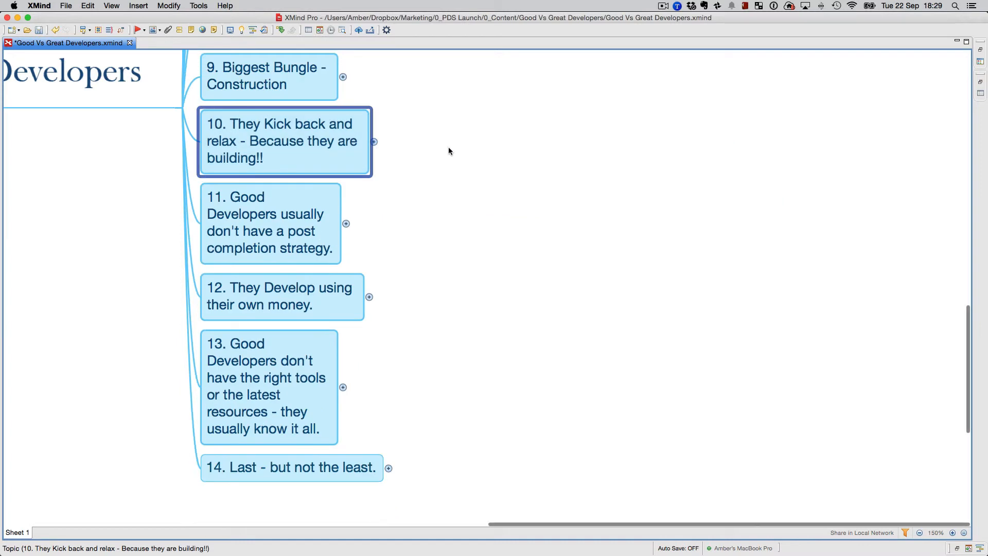
Step: Scroll up to point 11 and expand it to reveal its subtopics
scroll(up, 3)
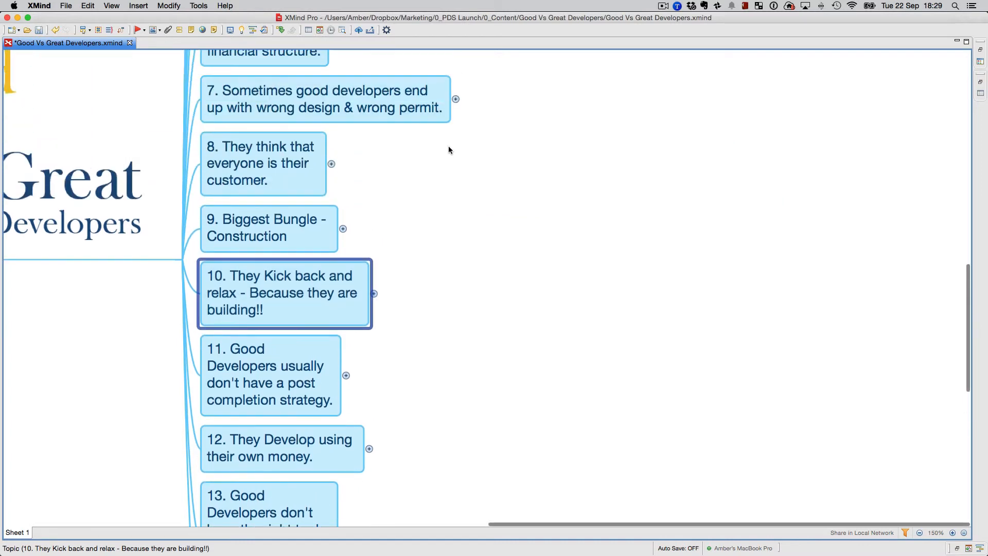
mouse_move(592, 222)
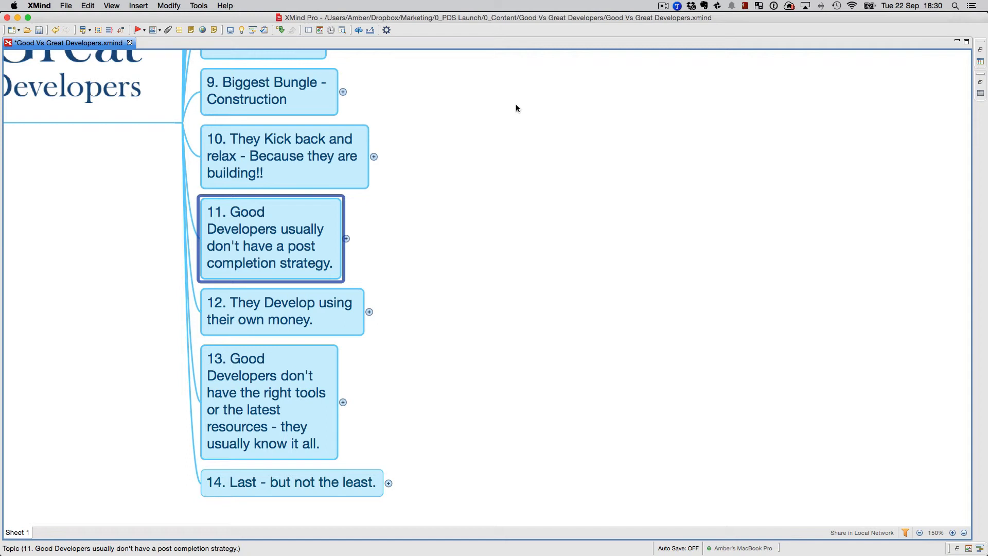
click(345, 238)
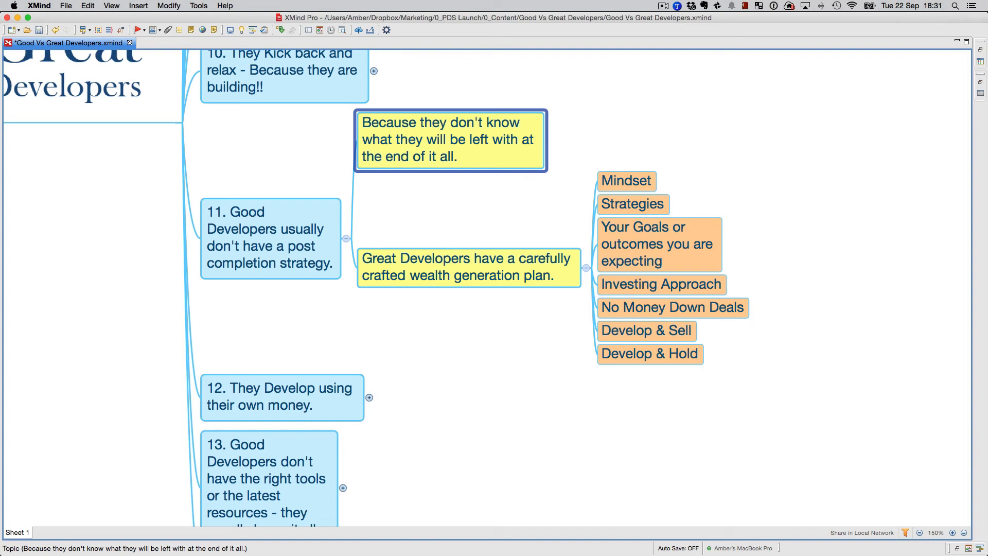
click(626, 181)
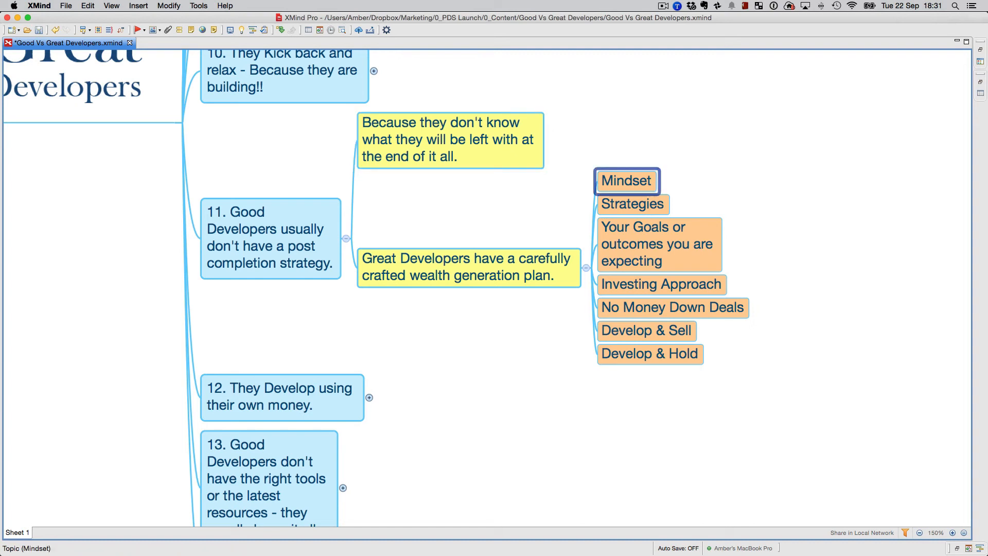
click(632, 203)
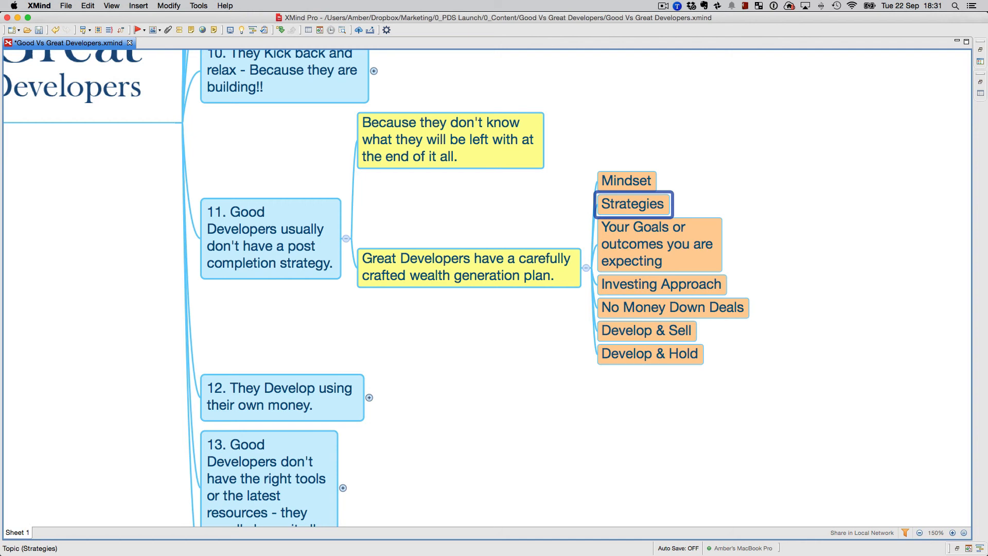
click(657, 244)
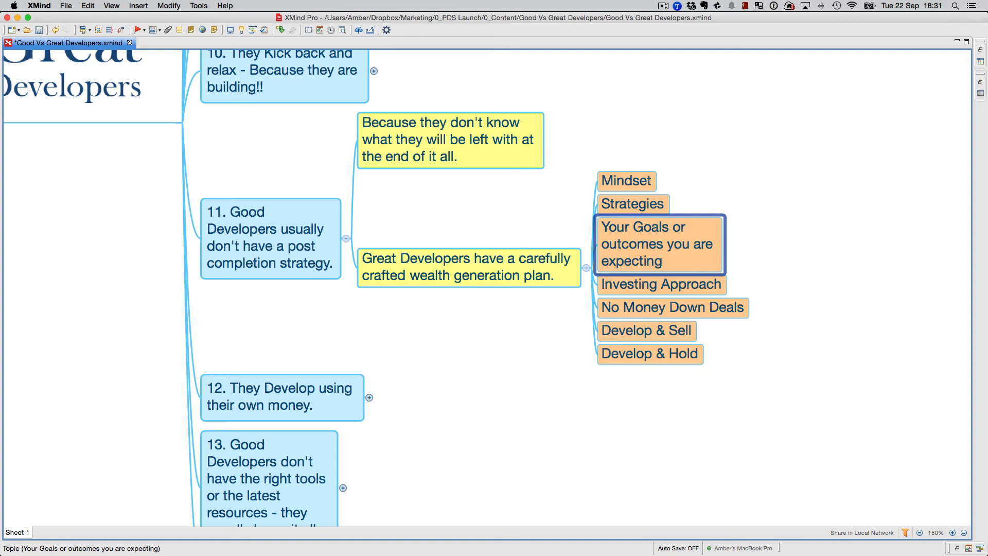
click(660, 285)
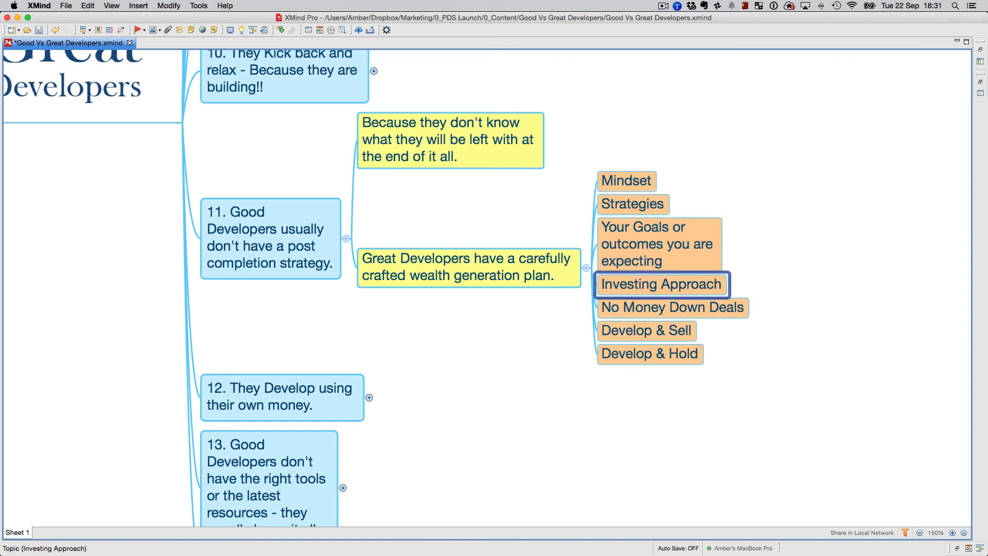
click(671, 308)
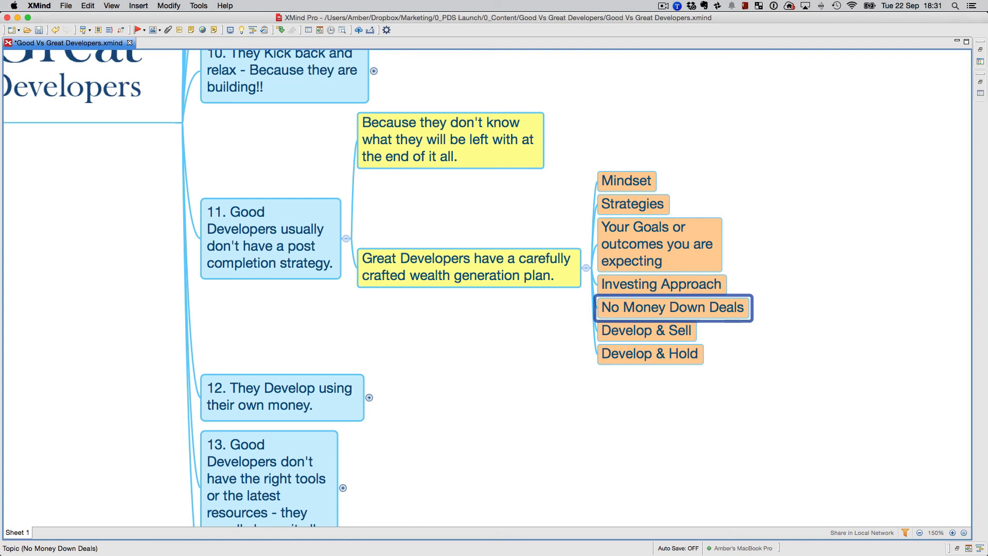
click(646, 330)
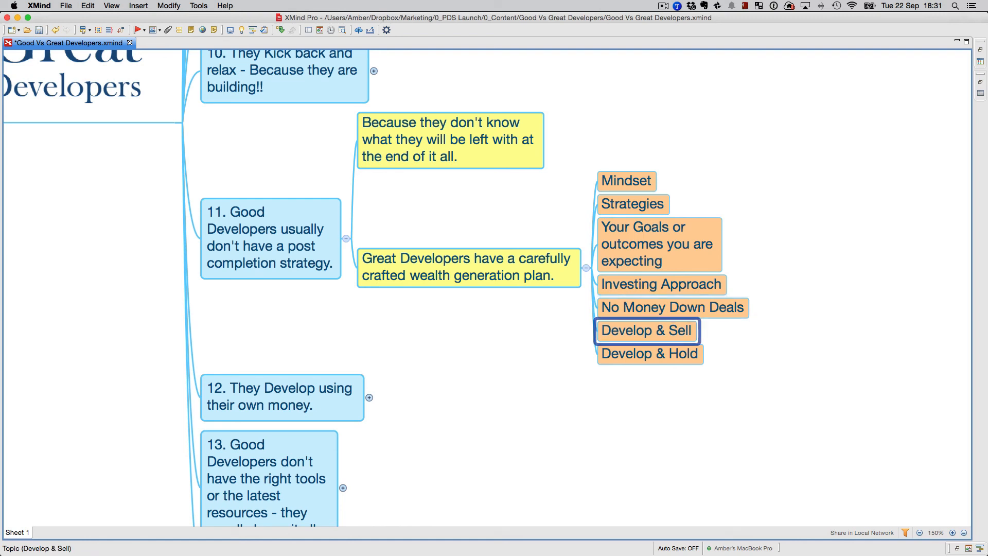
click(649, 353)
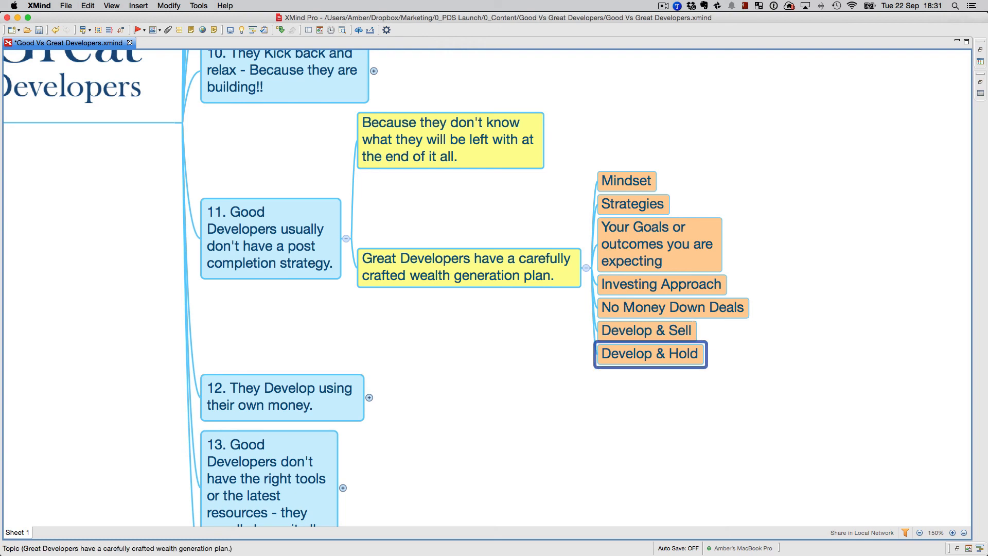
click(469, 267)
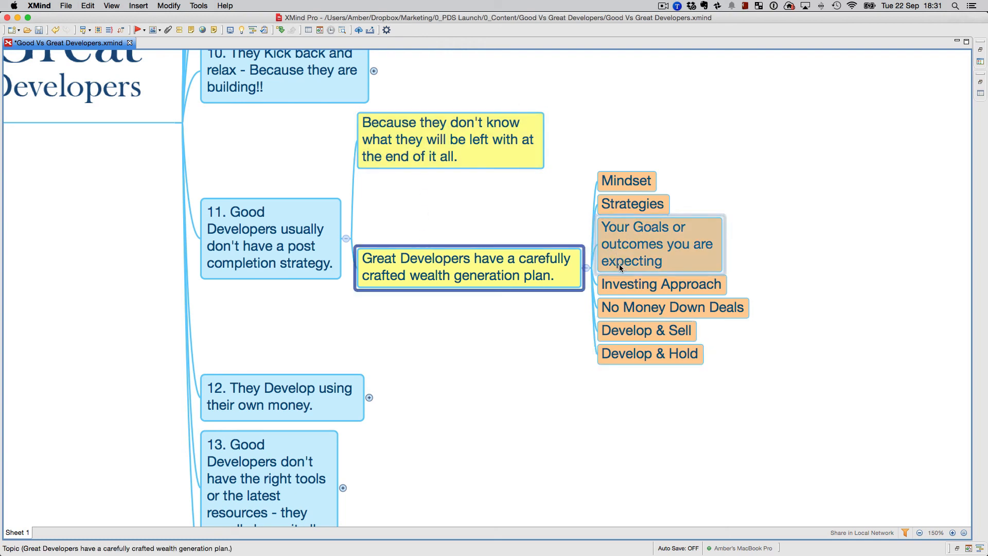